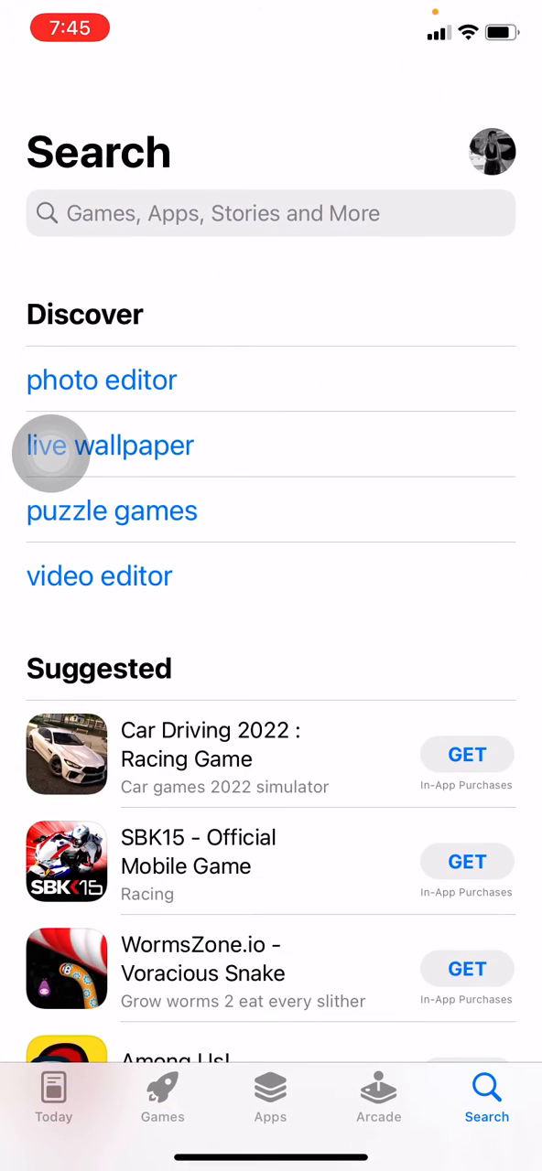
Replace the mistyped query 'hoogle' with 'google earth' and run the App Store search.
{"action": "left_click", "coordinate": [271, 213]}
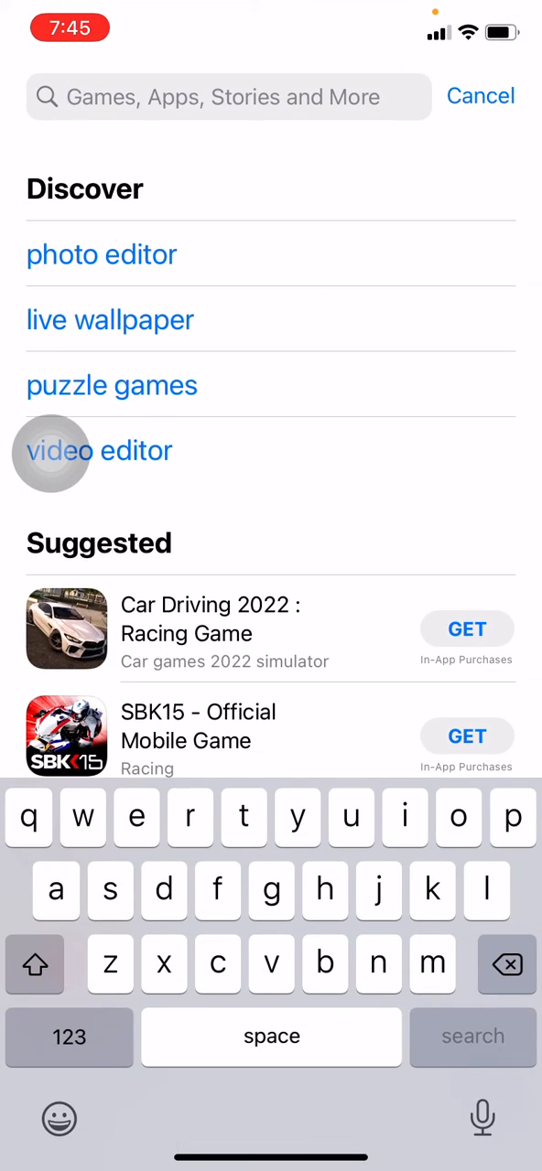
{"action": "type", "text": "hoogle"}
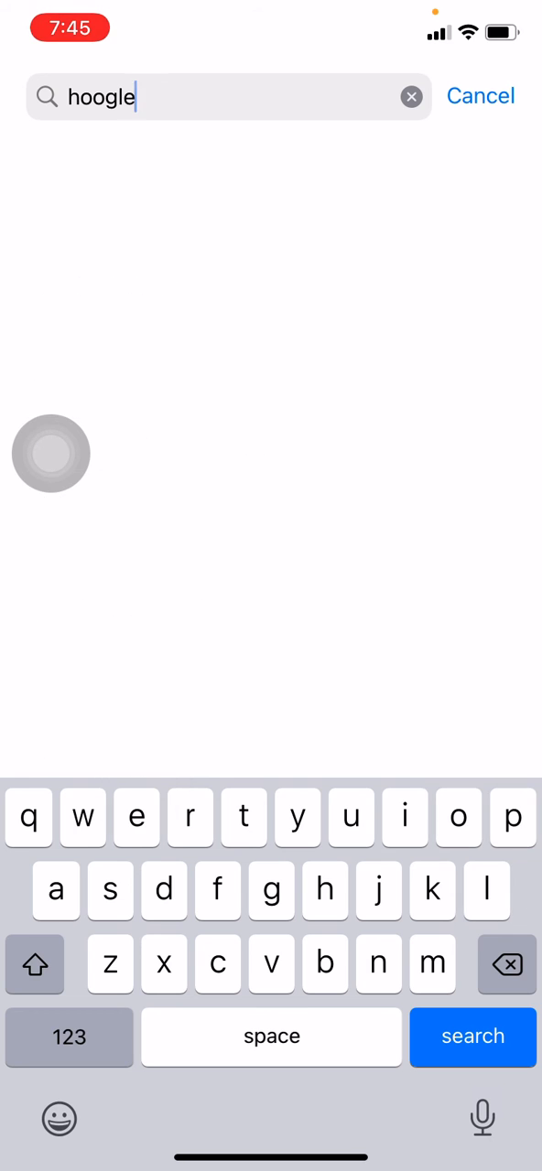
{"action": "left_click", "coordinate": [411, 96]}
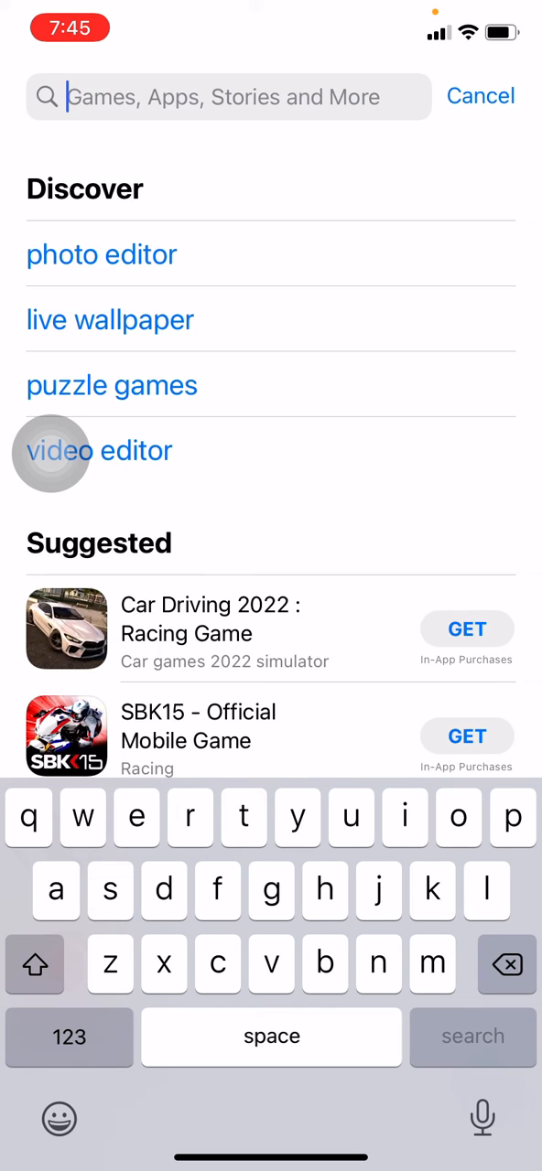
{"action": "type", "text": "goolge ea"}
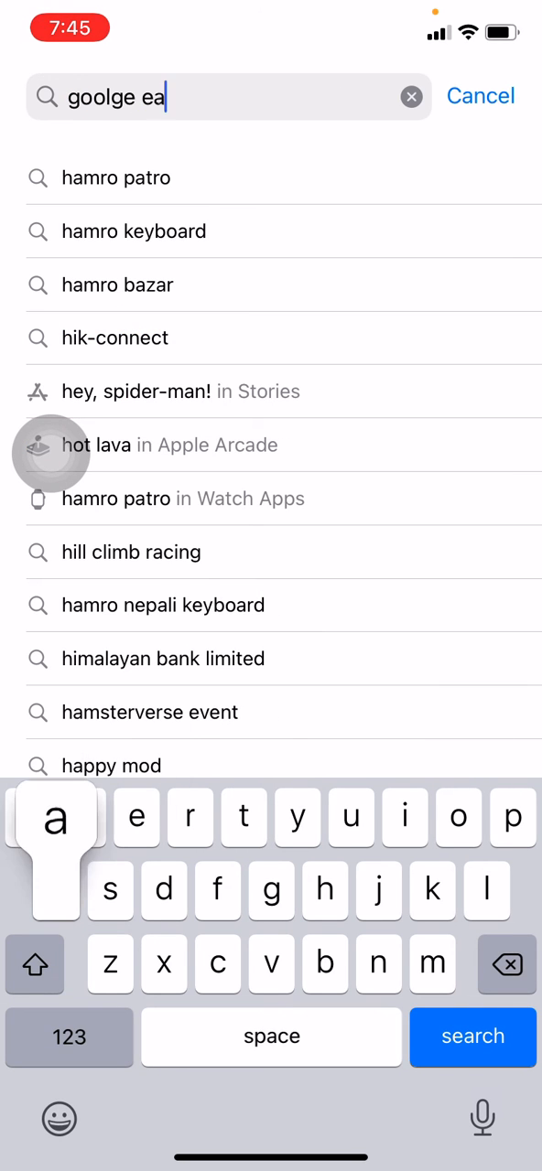
{"action": "type", "text": "dth"}
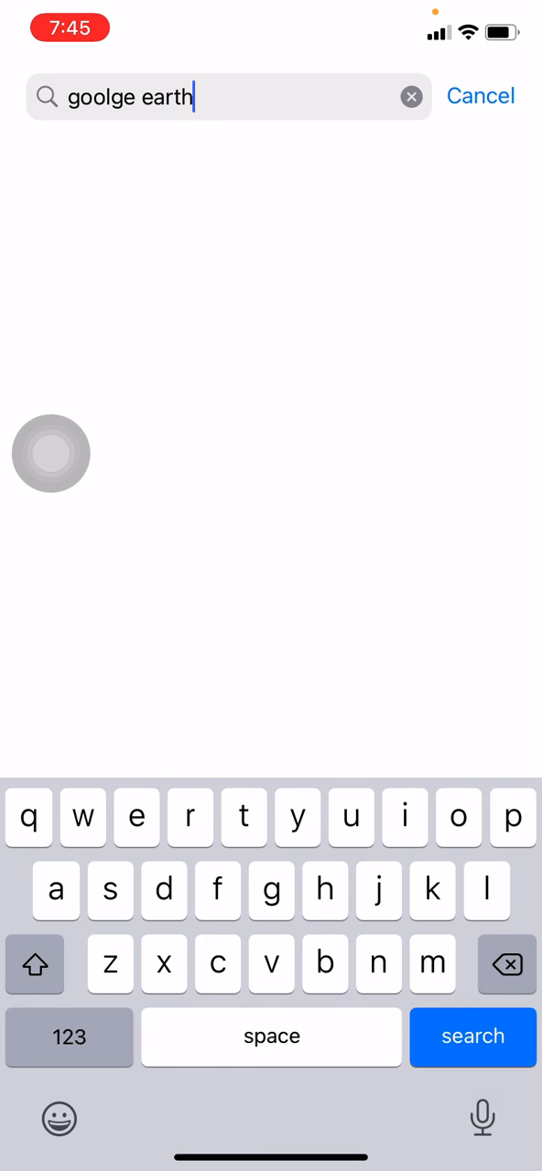
{"action": "left_click", "coordinate": [472, 1036]}
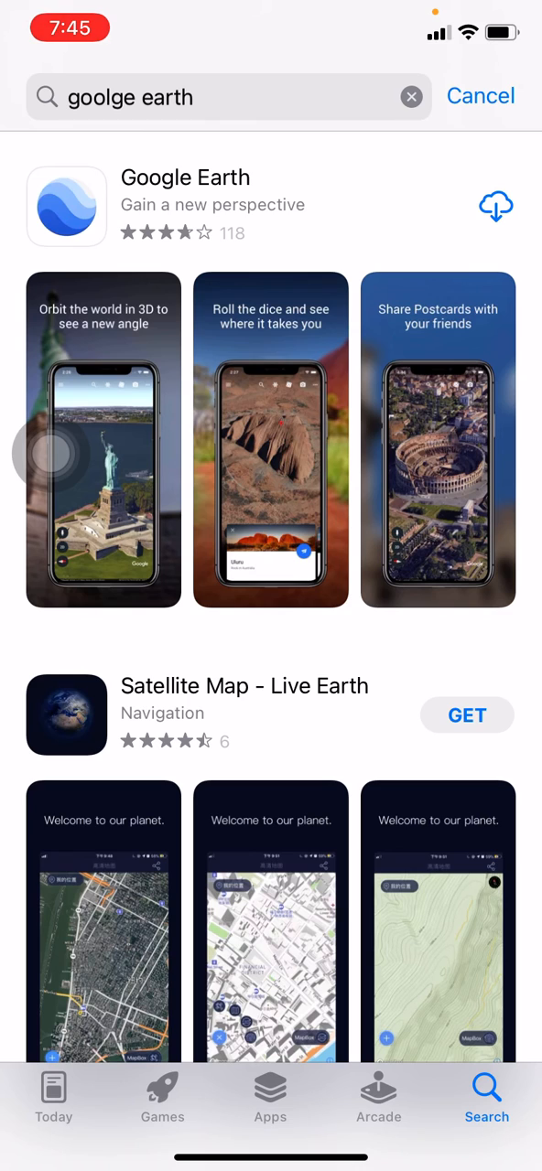
Download Google Earth from the search results via its cloud icon.
{"action": "left_click", "coordinate": [496, 204]}
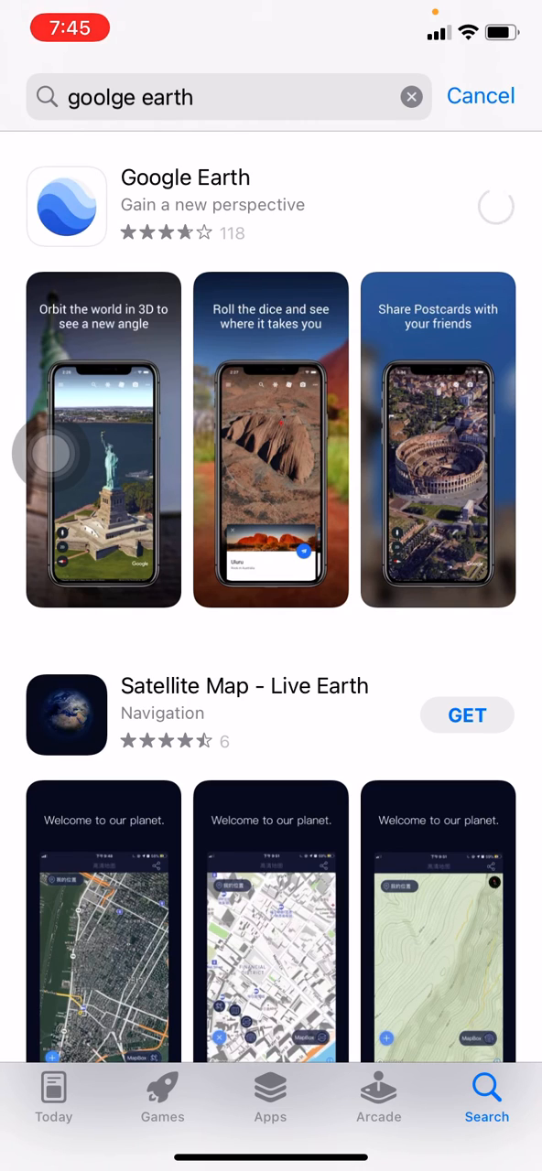
{"action": "left_click", "coordinate": [496, 206]}
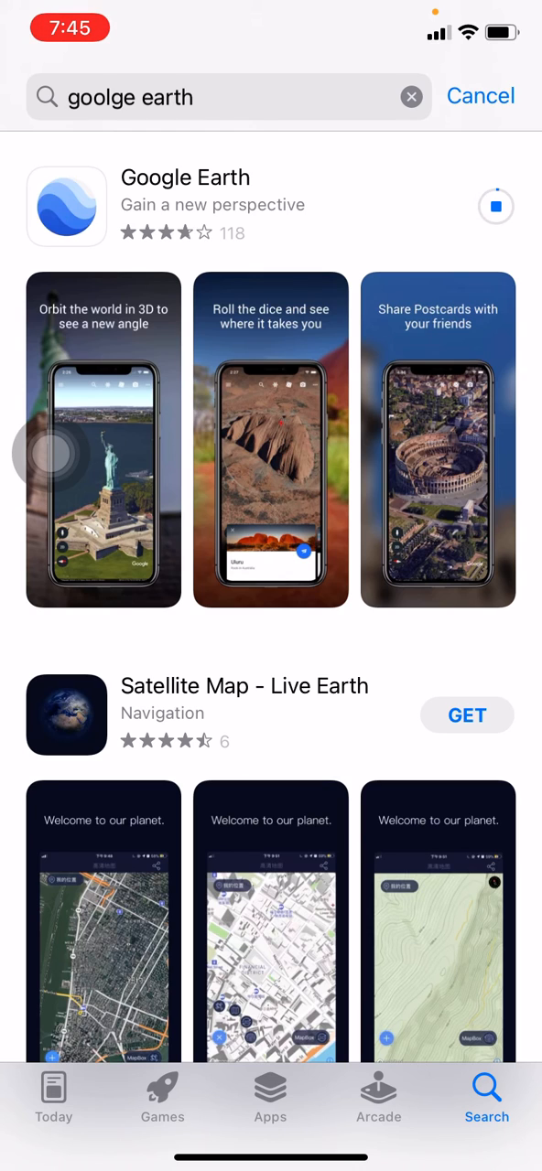